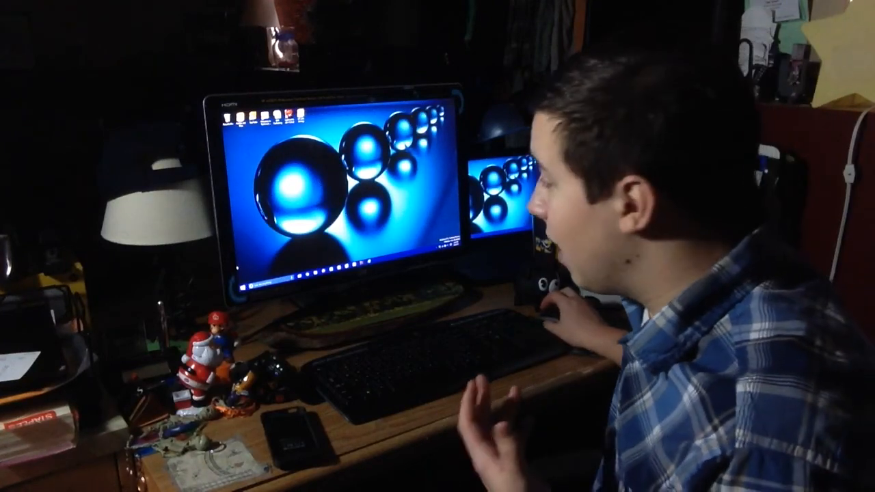
{"action": "left_click", "coordinate": [240, 287]}
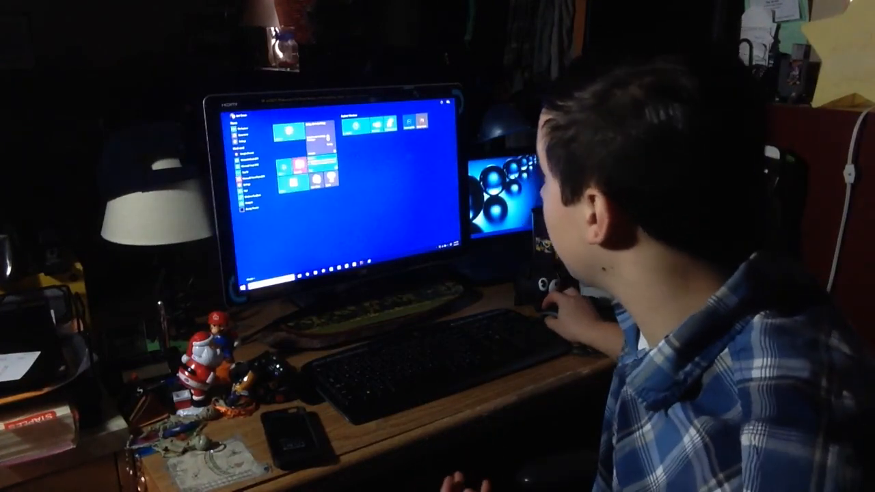